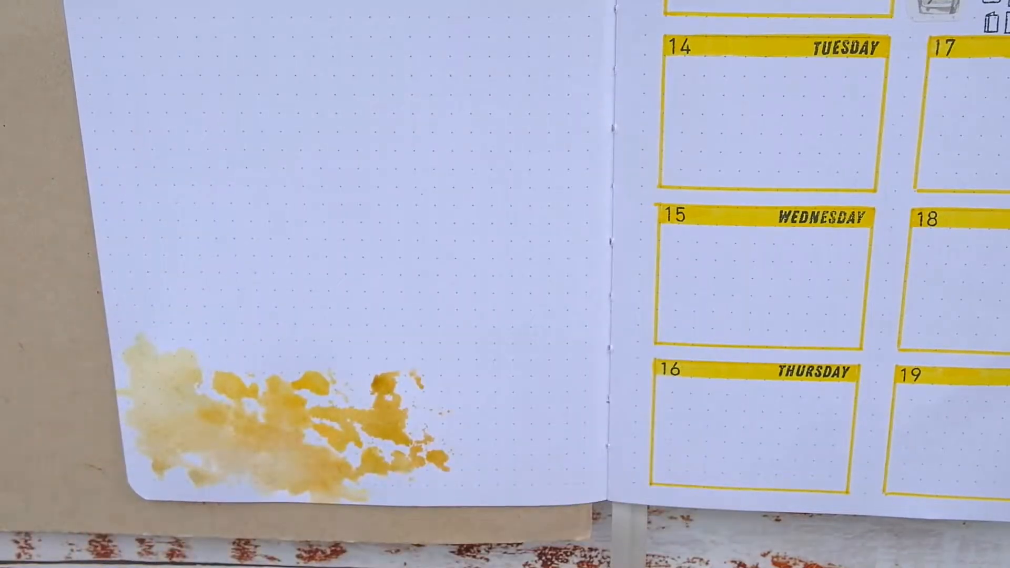
{"action": "left_click", "coordinate": [193, 424]}
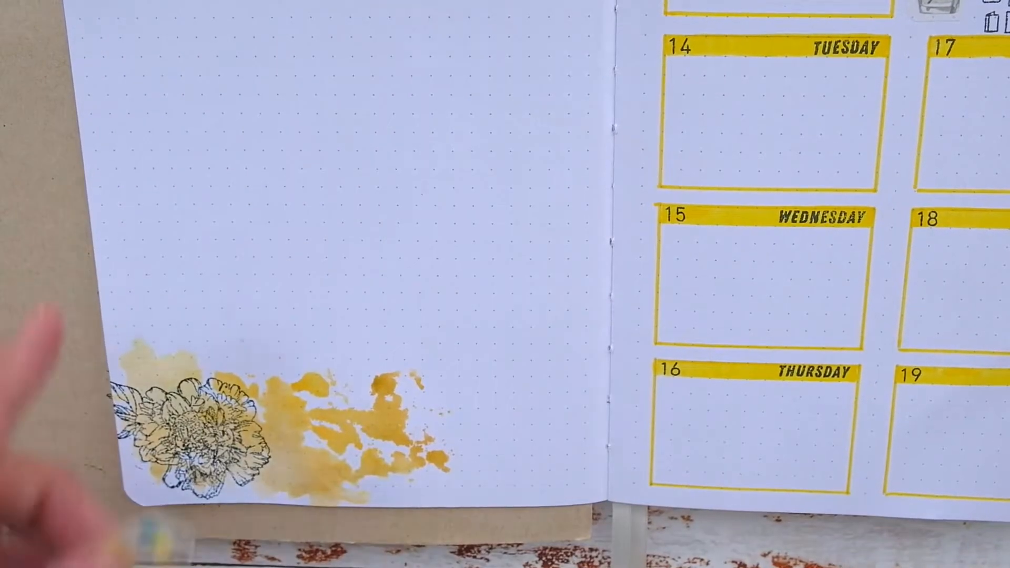